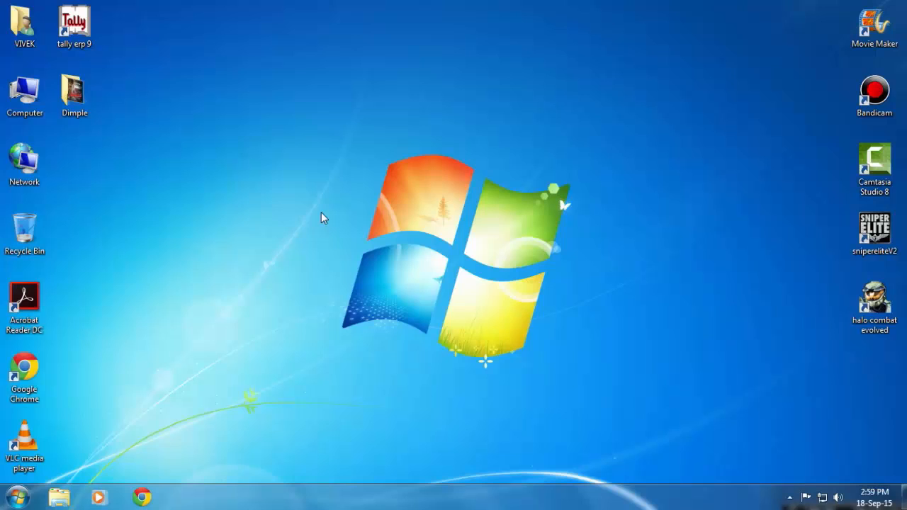
mouse_move(318, 212)
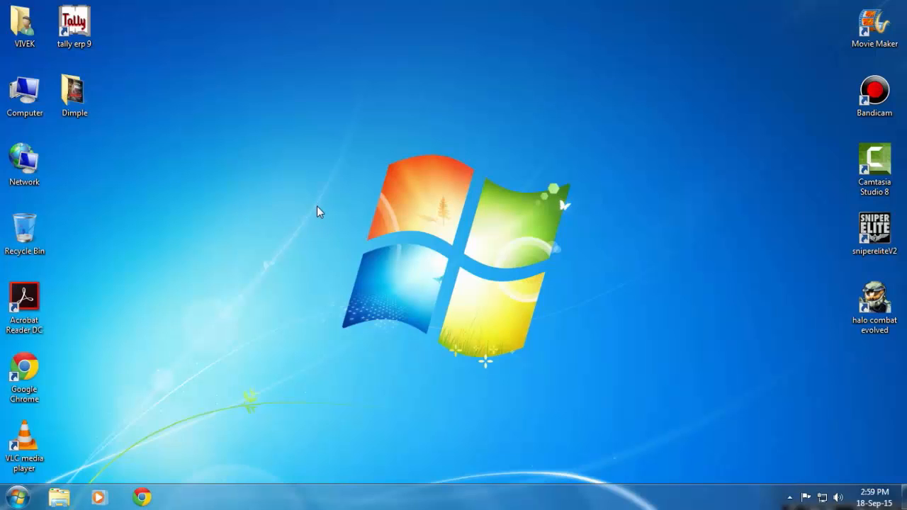
mouse_move(299, 229)
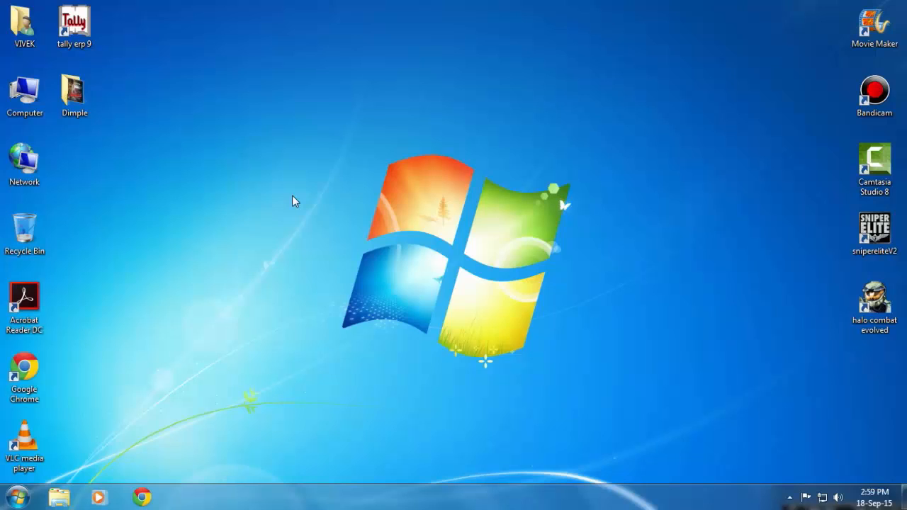
mouse_move(292, 218)
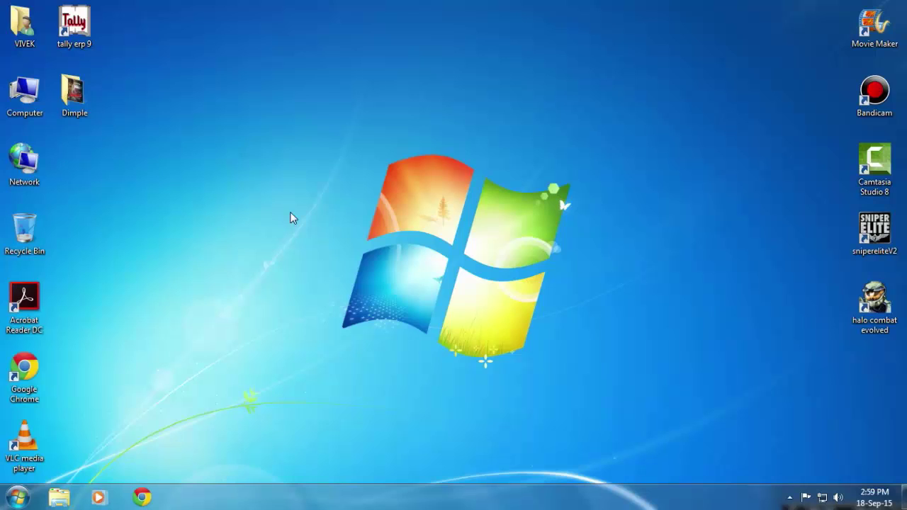
mouse_move(157, 502)
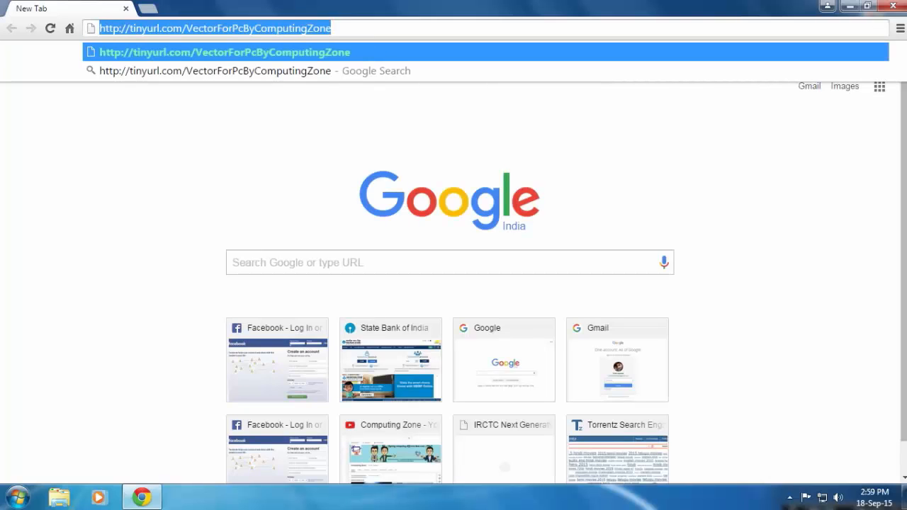
mouse_move(278, 50)
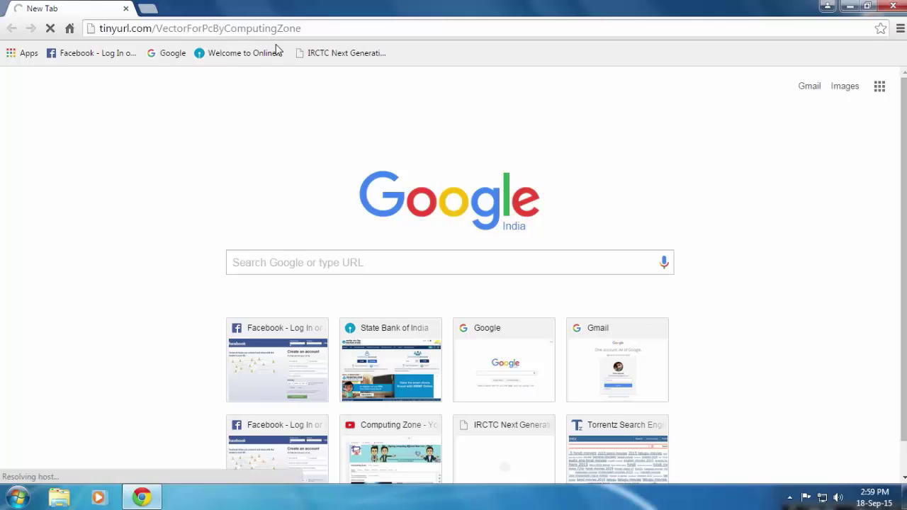
mouse_move(289, 202)
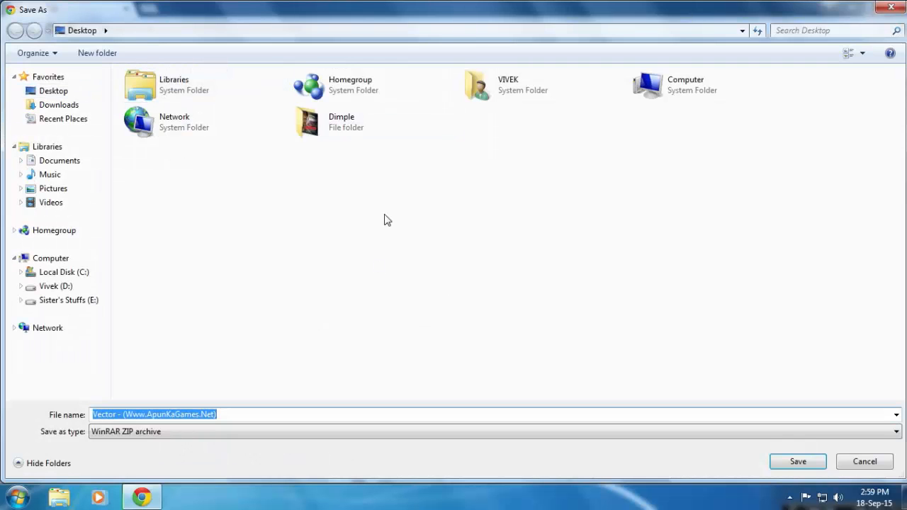
Save the Vector ZIP from the tinyurl link to the Desktop
click(797, 463)
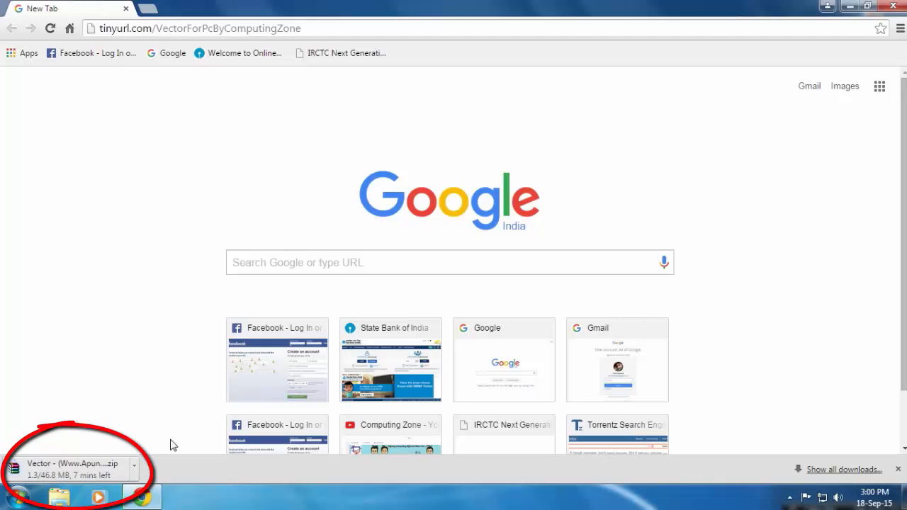
mouse_move(144, 397)
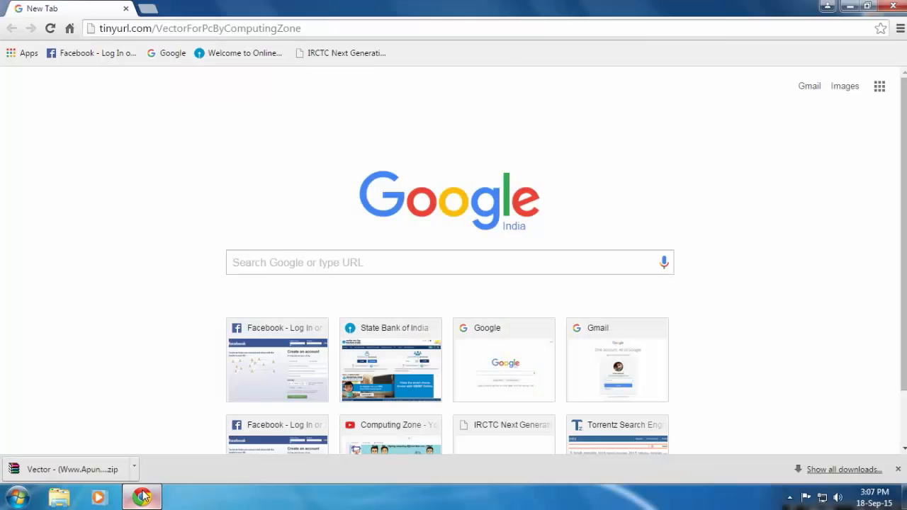
mouse_move(119, 362)
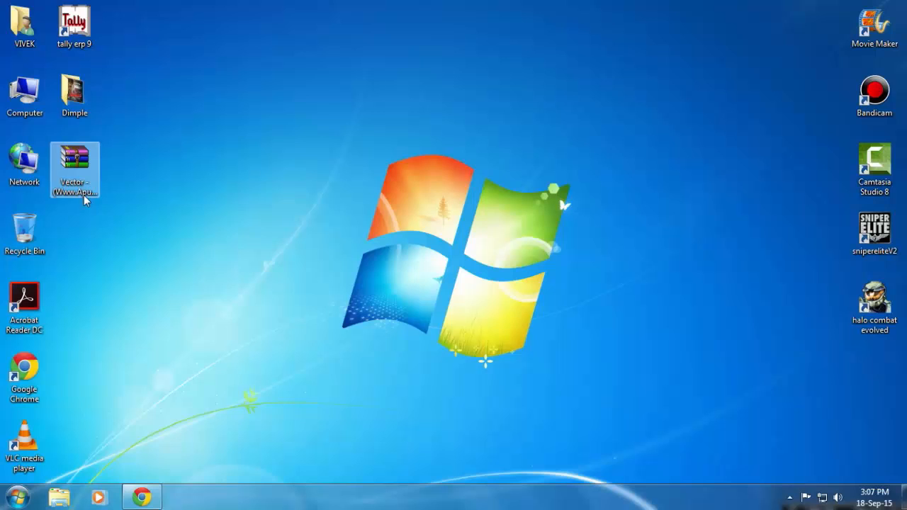
right_click(74, 170)
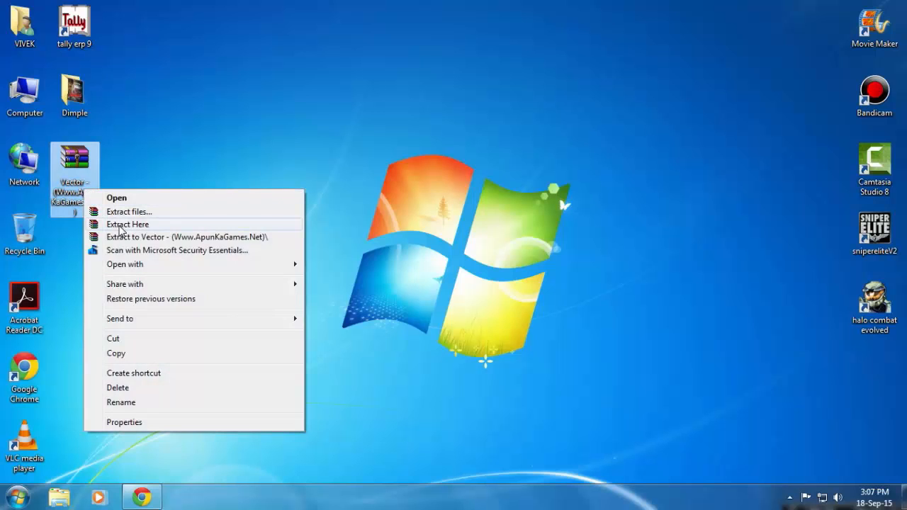
click(128, 224)
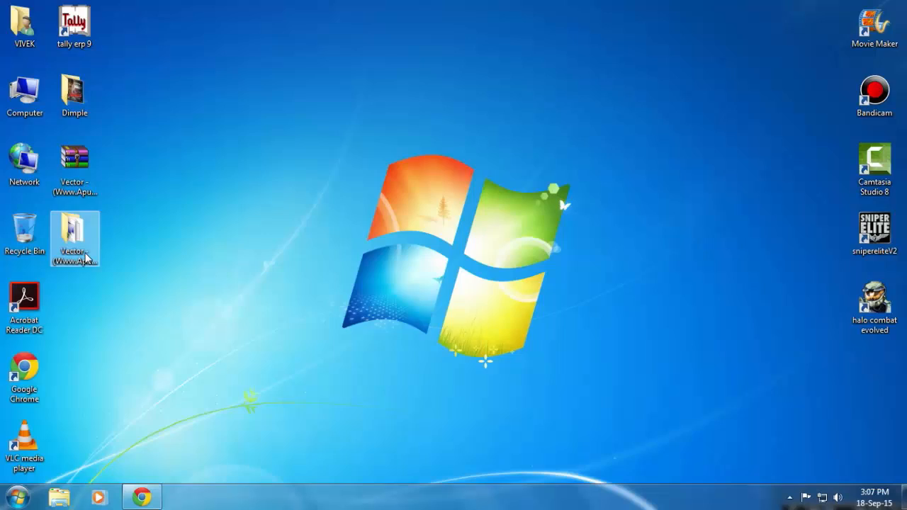
Navigate into the extracted Vector folder's Game subfolder to reach the Vector application
double_click(74, 238)
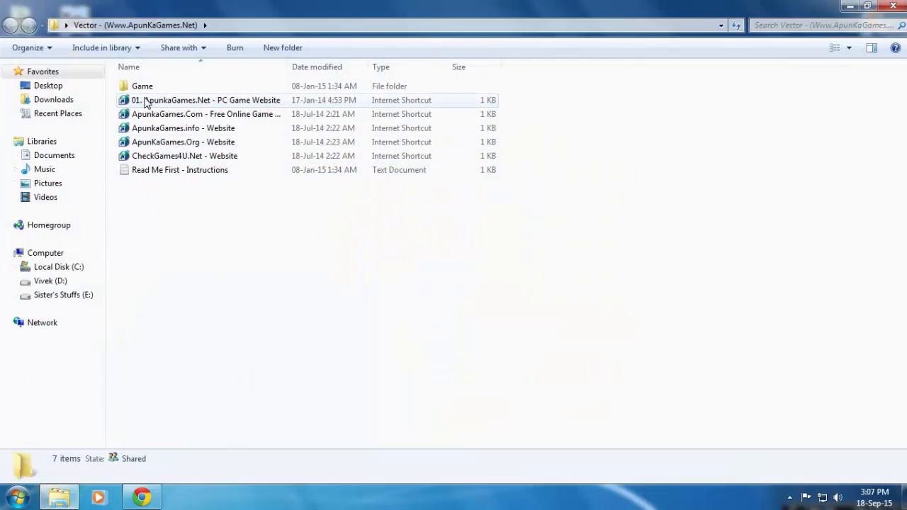
double_click(142, 87)
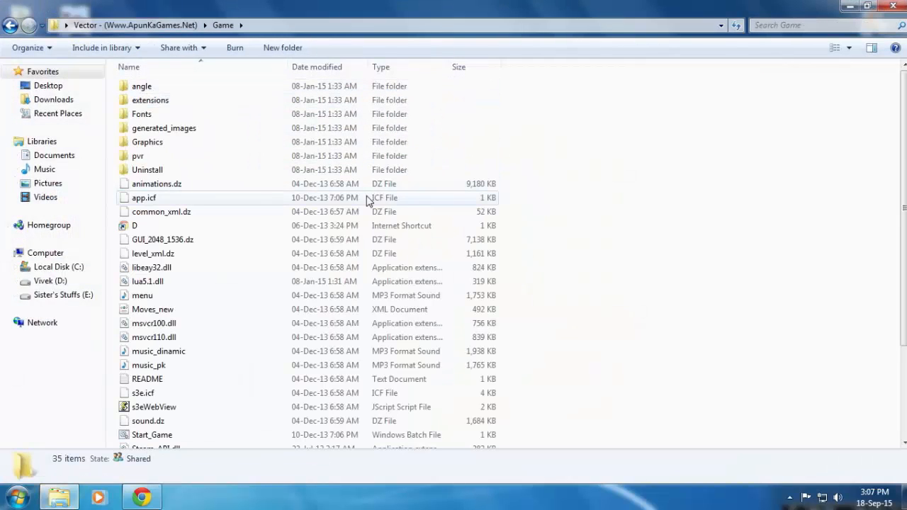
scroll(down, 3)
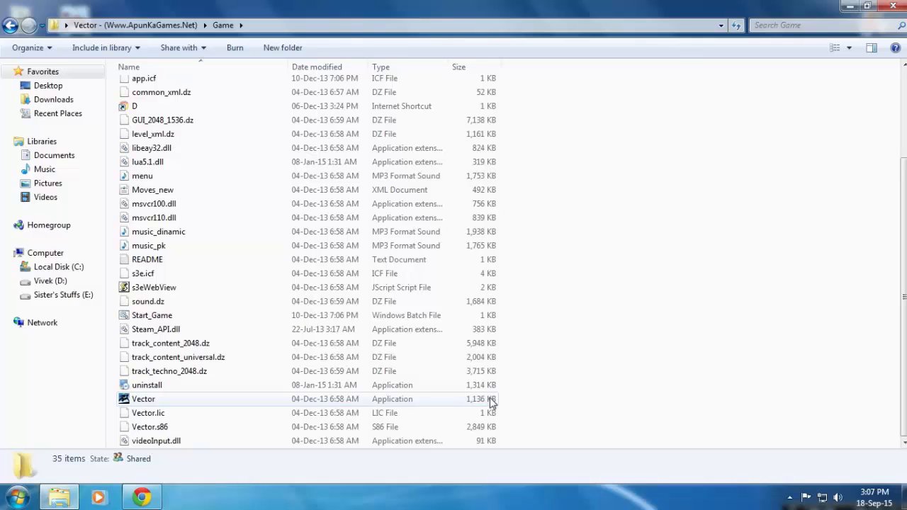
mouse_move(410, 402)
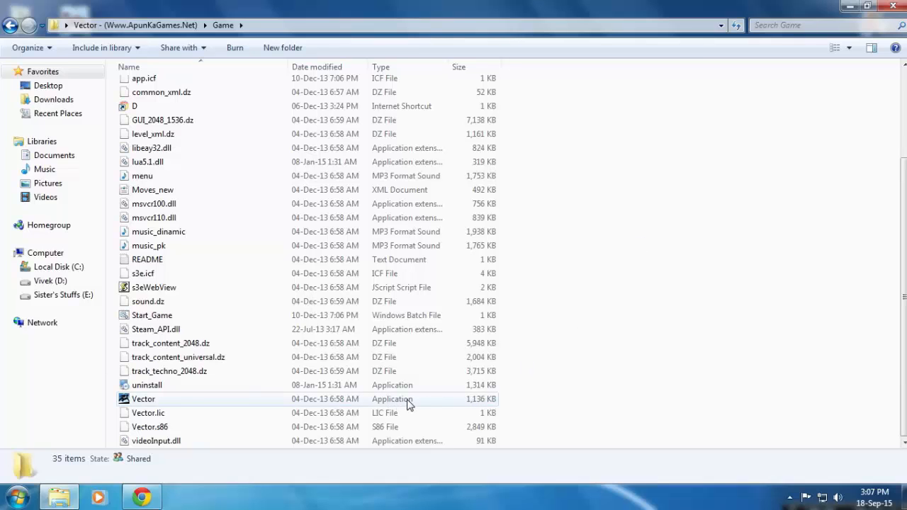